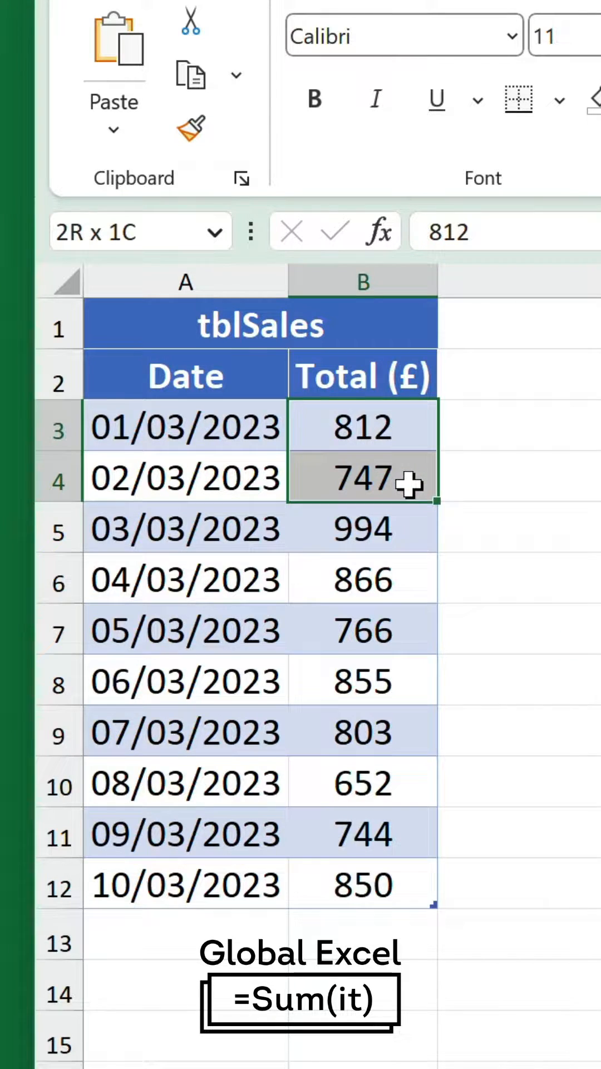
# Fill D3:D12 with =SUM($B$3:B3), giving running totals from £812 to £8,089
pyautogui.moveTo(362, 477); pyautogui.dragTo(362, 630)
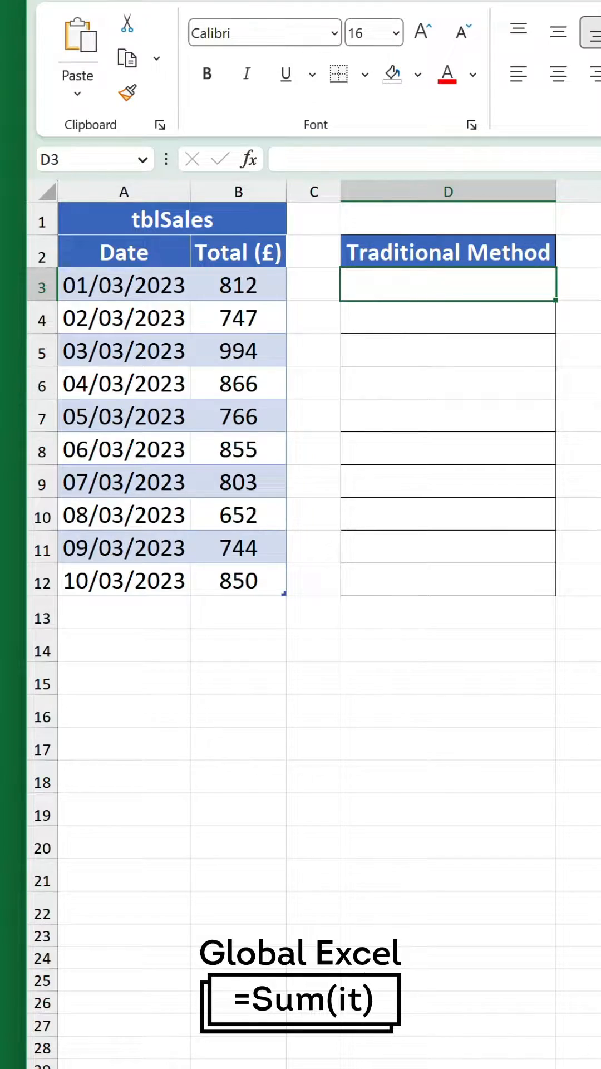
pyautogui.write('=SUM(B3:B')
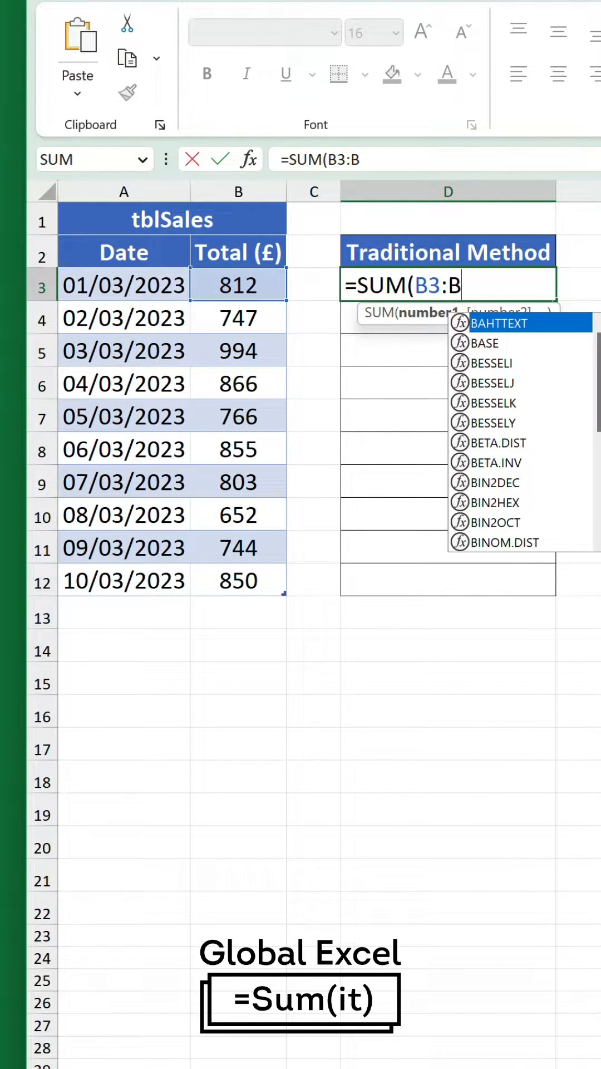
pyautogui.write('3)')
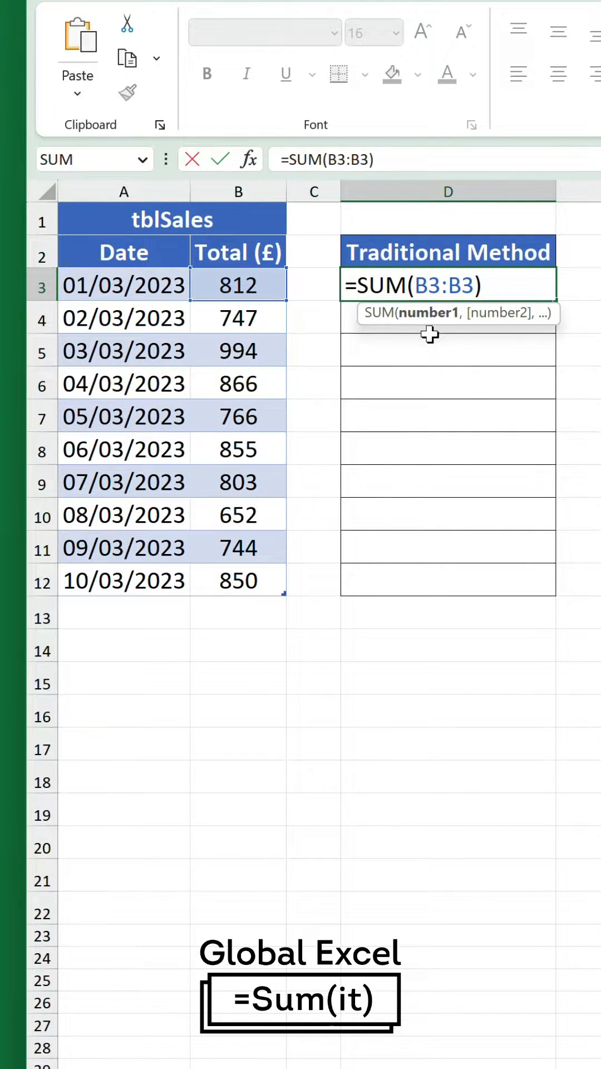
pyautogui.press('F4')
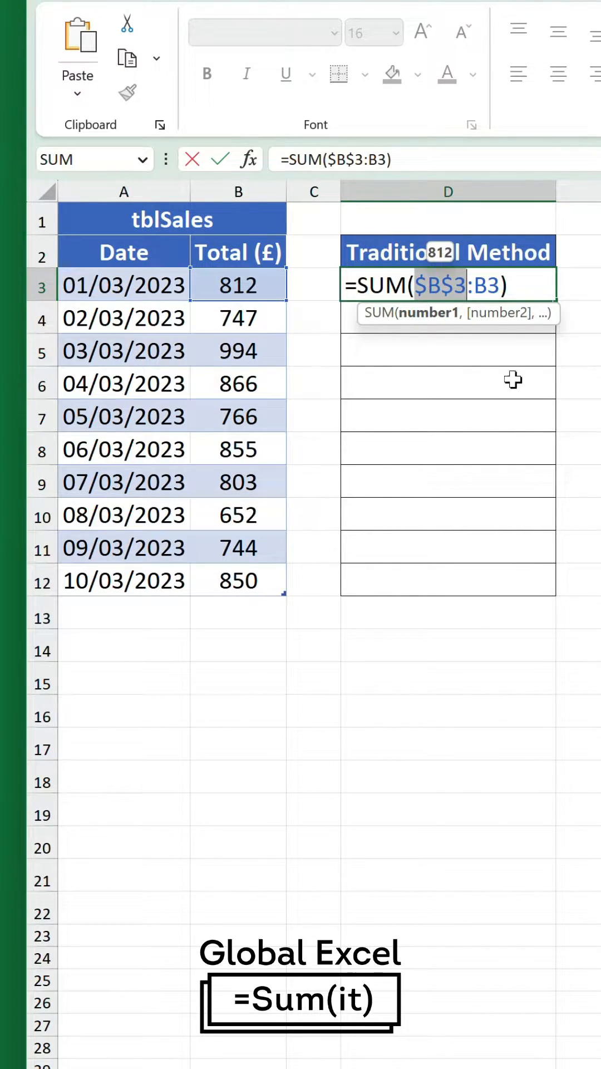
pyautogui.press('Enter')
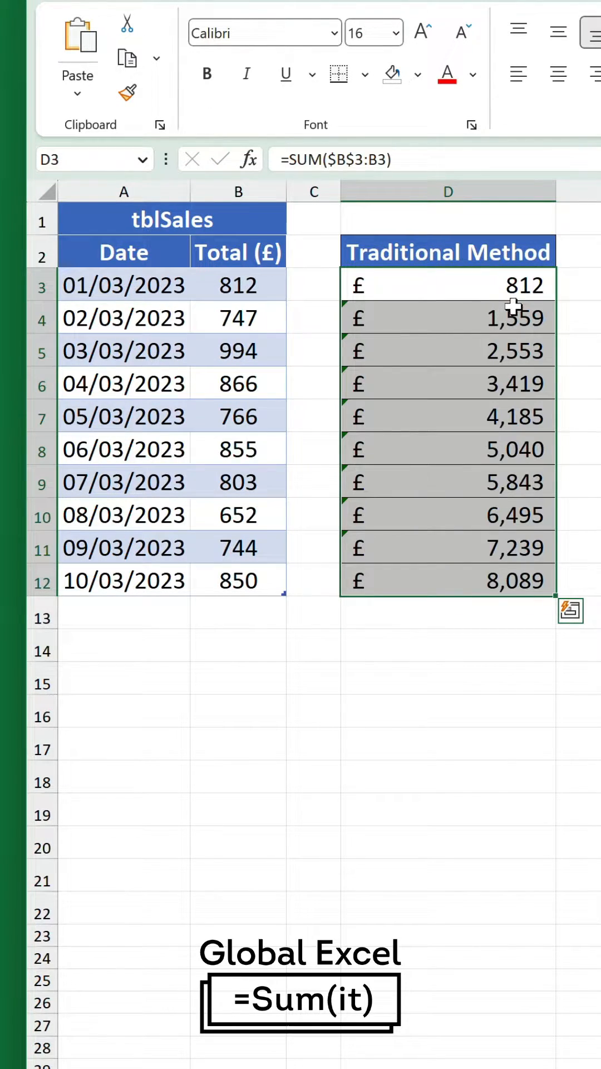
# Select the first cell under the Modern Method header
pyautogui.click(448, 350)
pyautogui.write('=SC')
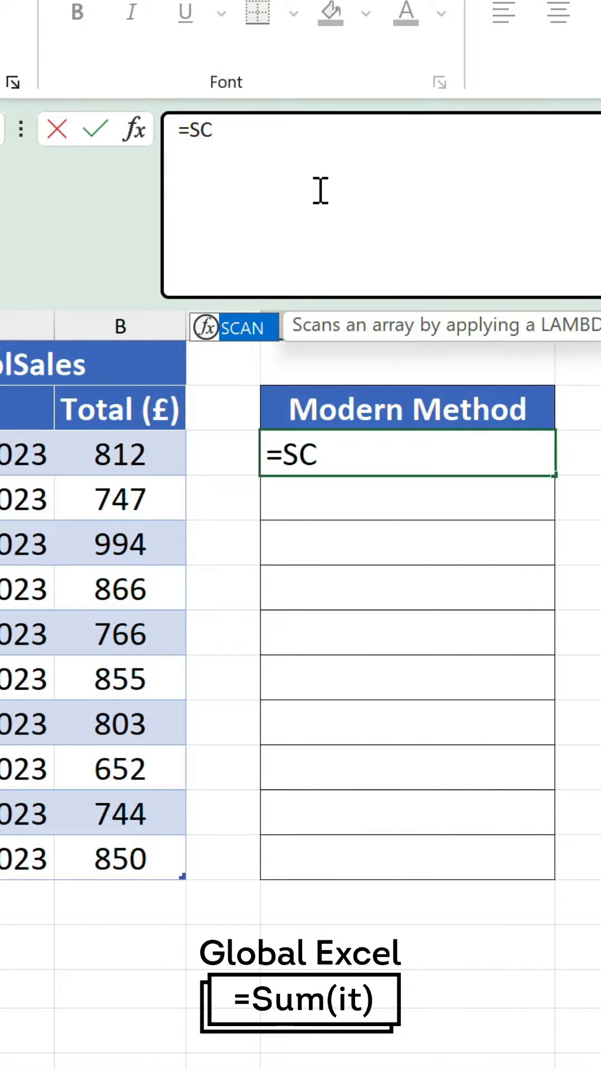
# Build =SCAN(0,tblSales[Total (£)], with LAMBDA started as the function argument
pyautogui.write('AN(0')
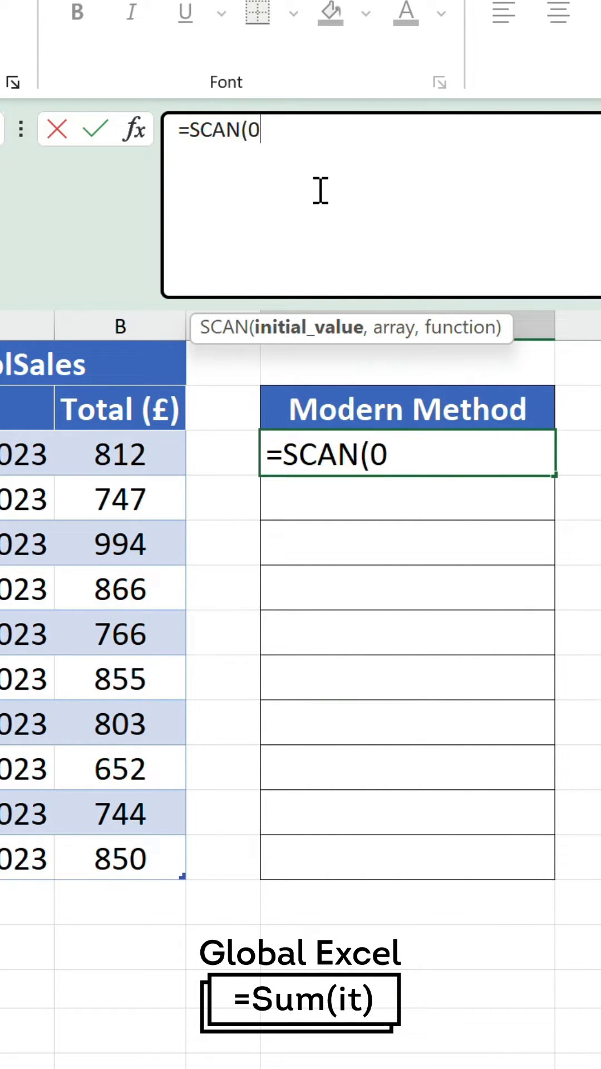
pyautogui.write(',tblSales[Total (£')
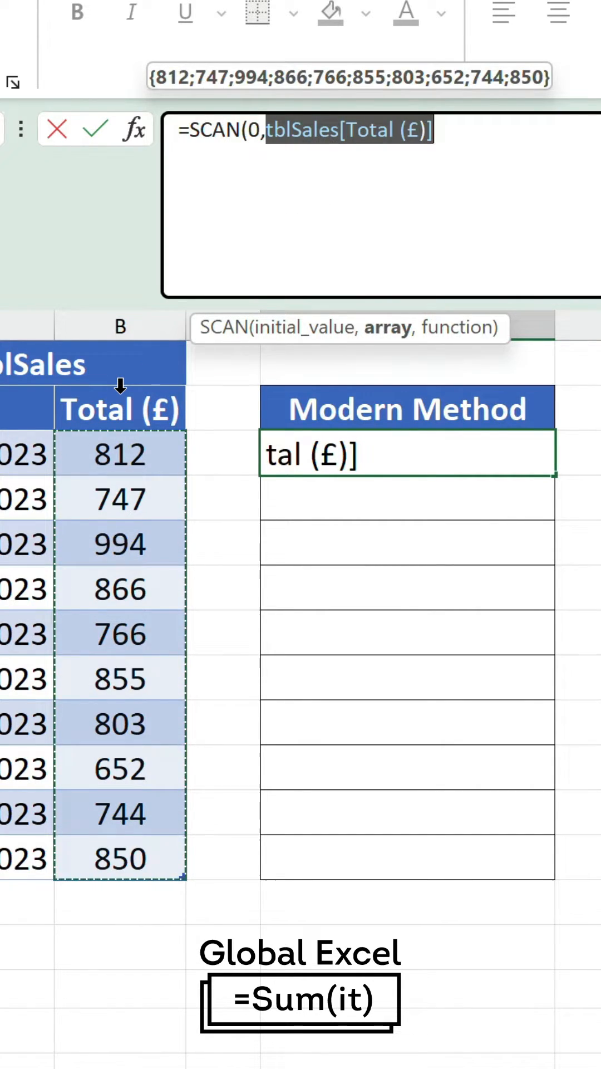
pyautogui.write(',')
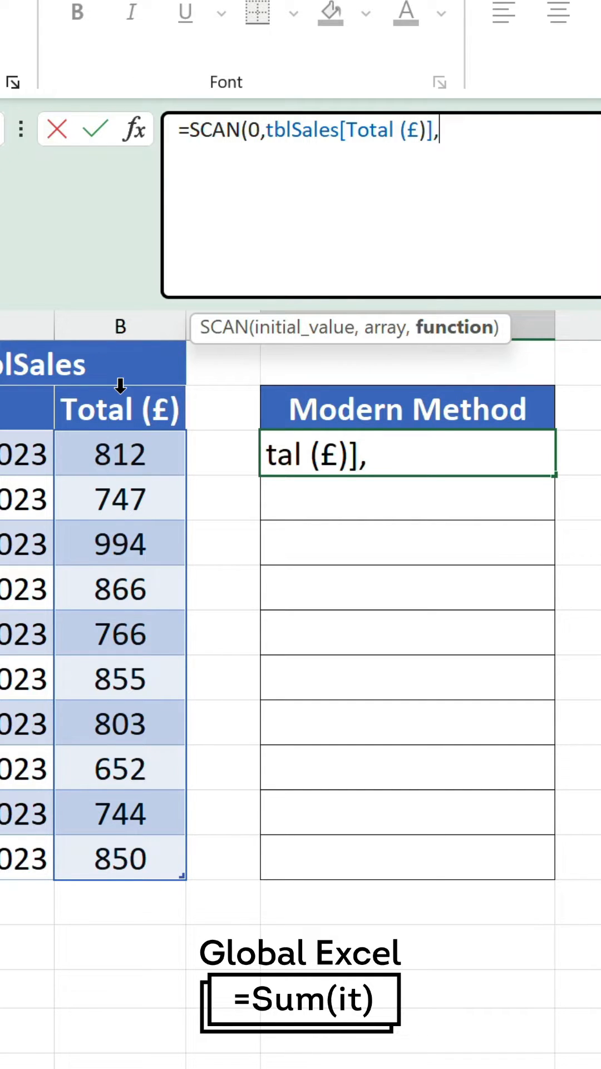
pyautogui.write('LAMBDA')
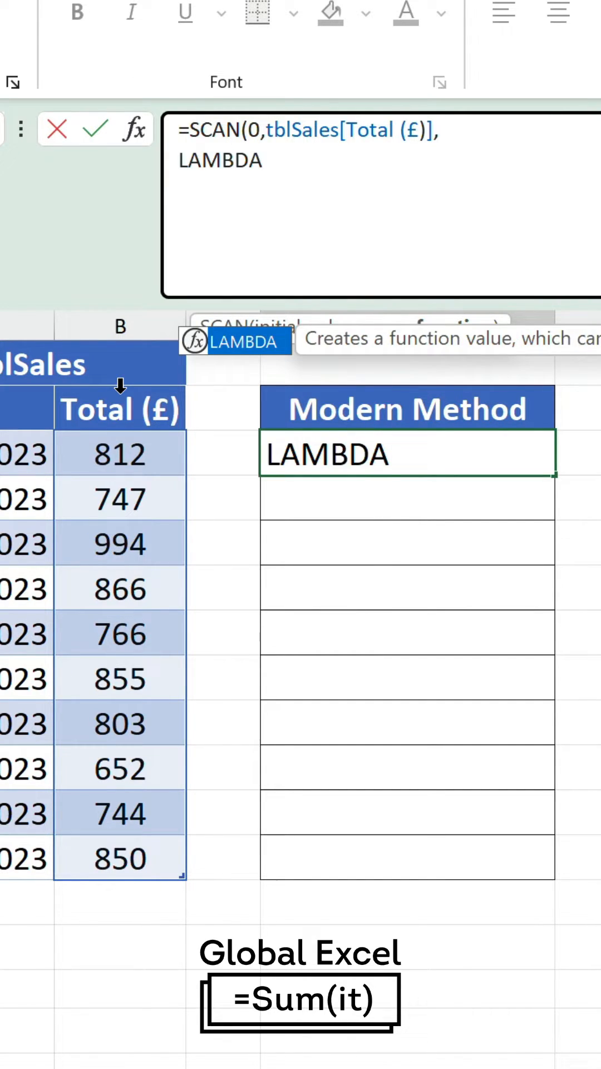
# Complete LAMBDA(a,b,a+b) and enter the formula, spilling totals from £812 to £8,089
pyautogui.write('(')
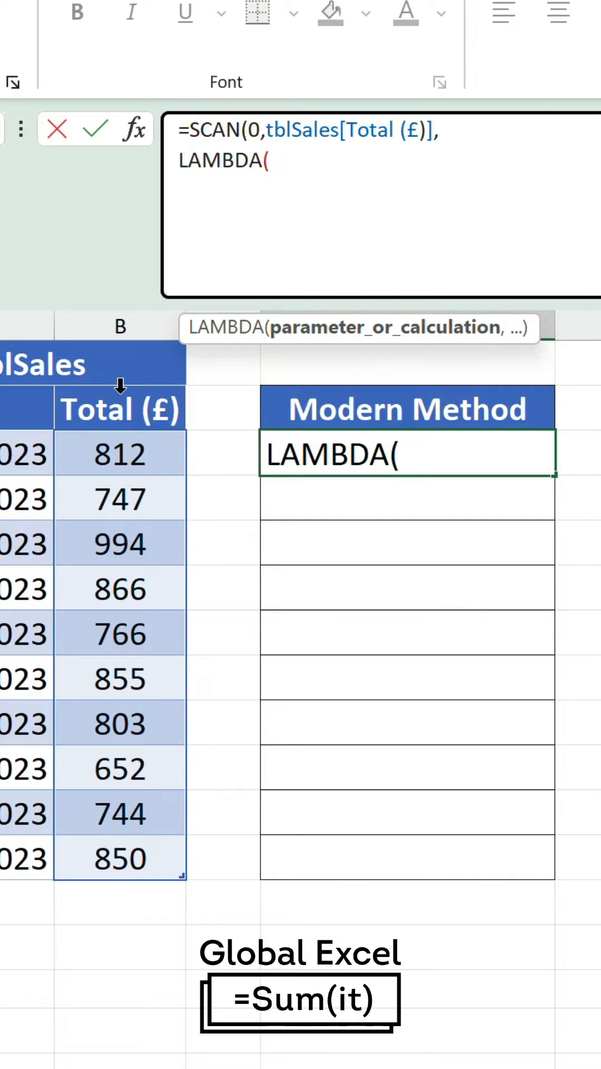
pyautogui.write('a,')
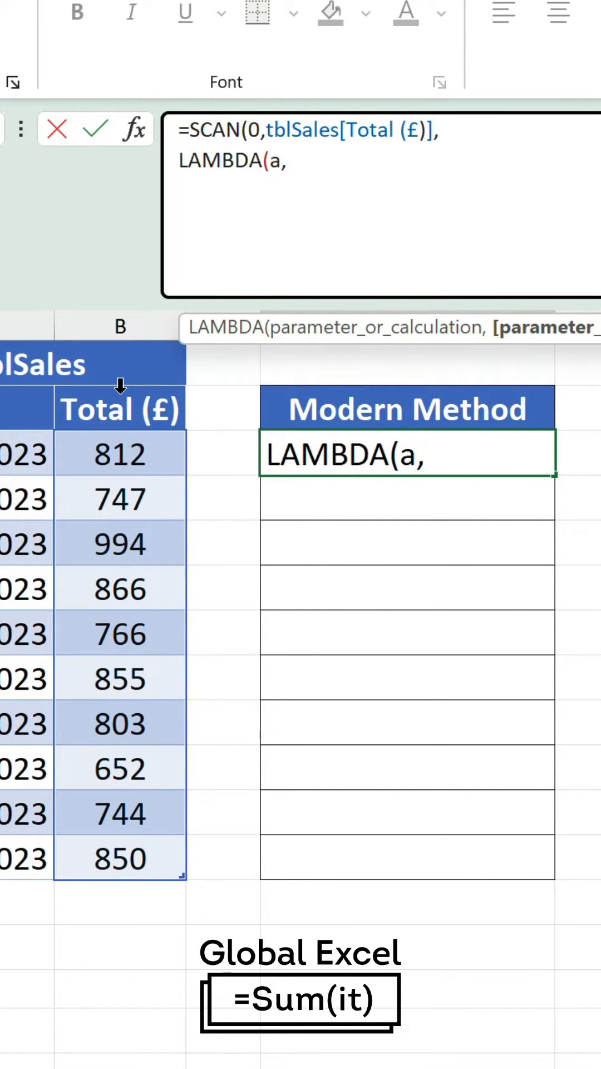
pyautogui.write('b,a+b')
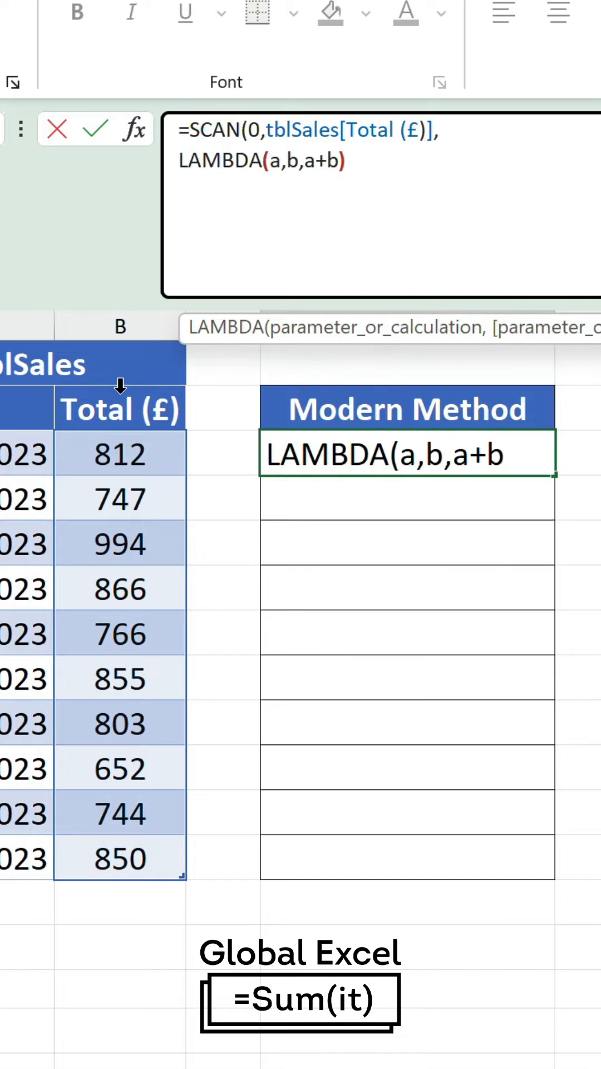
pyautogui.write(')')
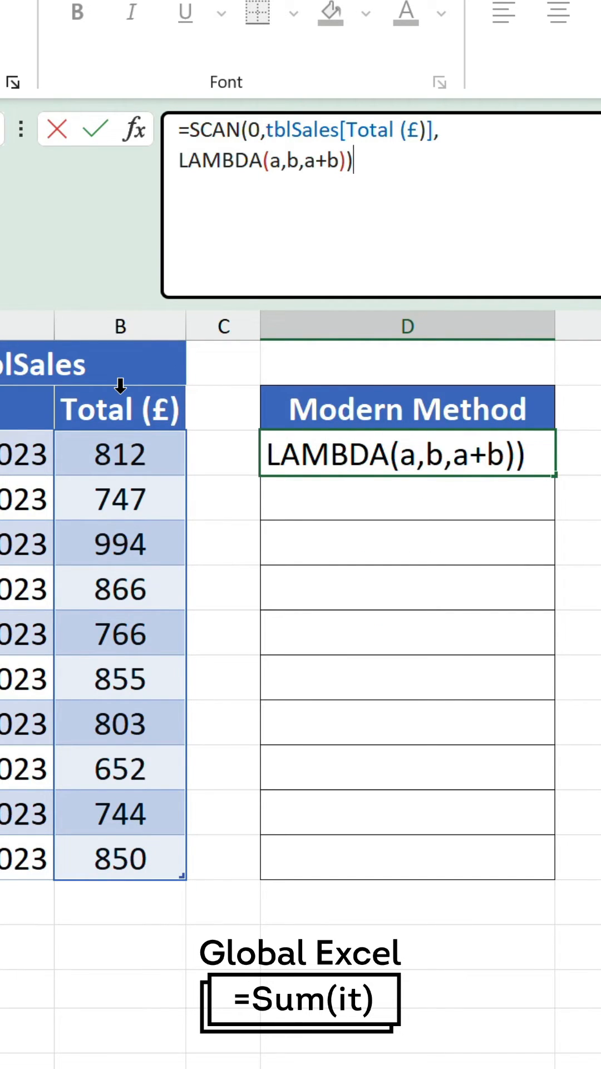
pyautogui.press('Enter')
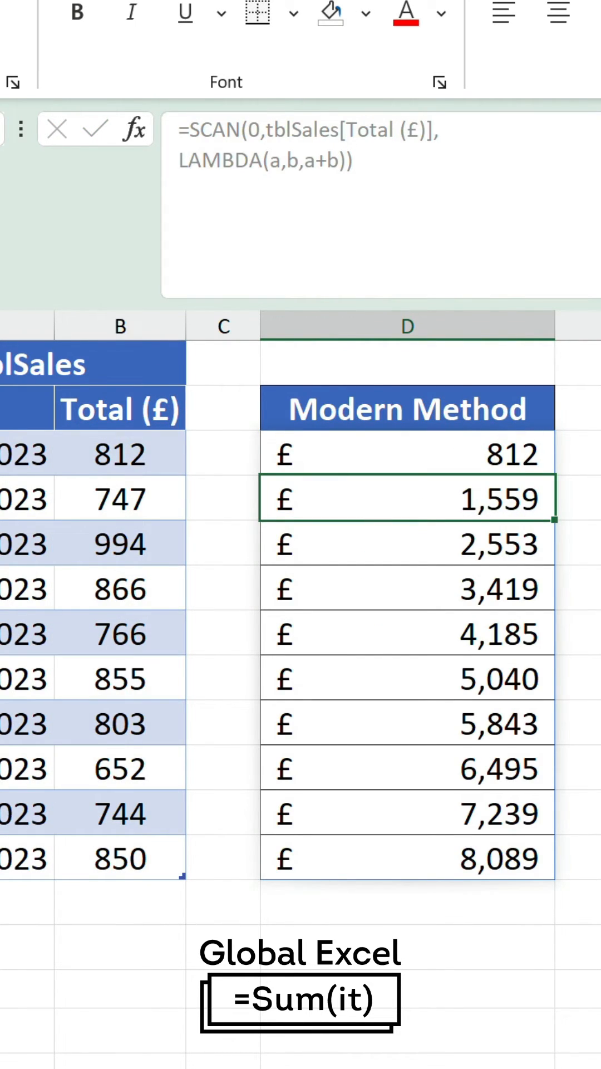